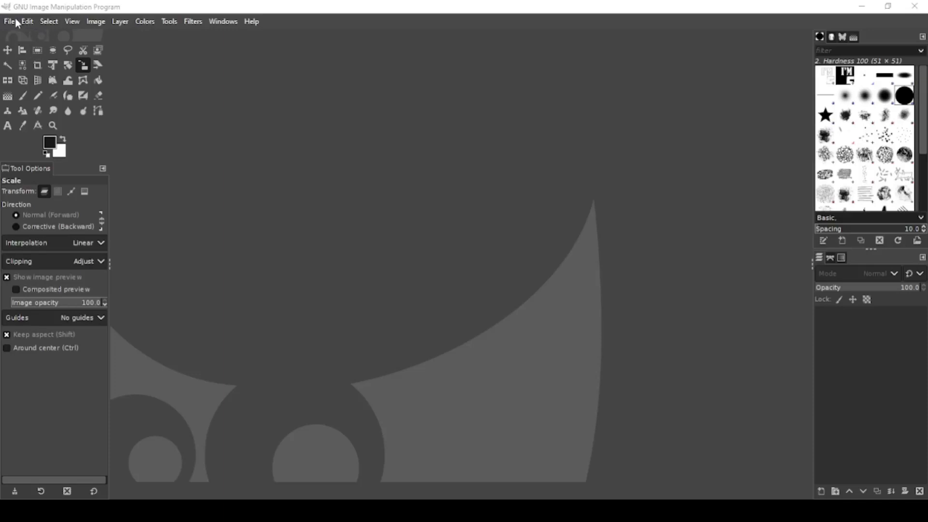
Open mockup.xcf, the plain white T-shirt mockup on a transparent background.
left_click(8, 22)
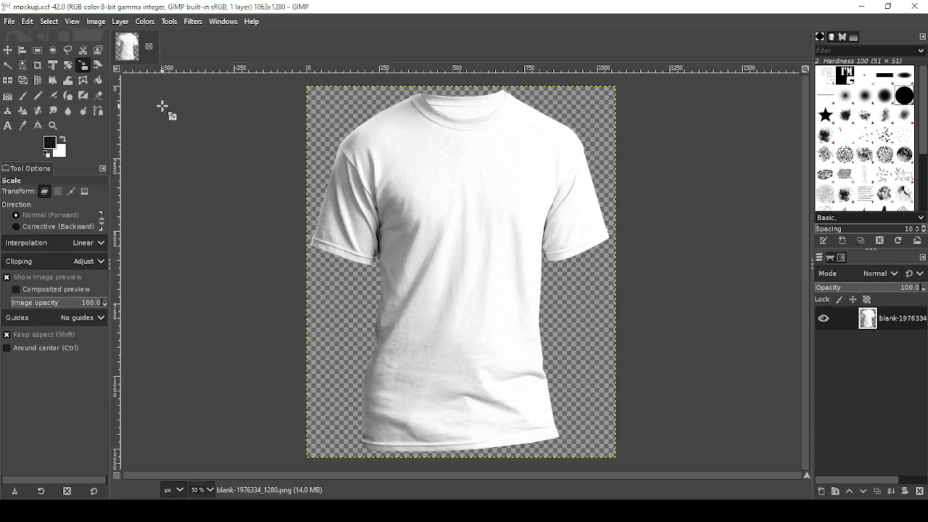
mouse_move(769, 490)
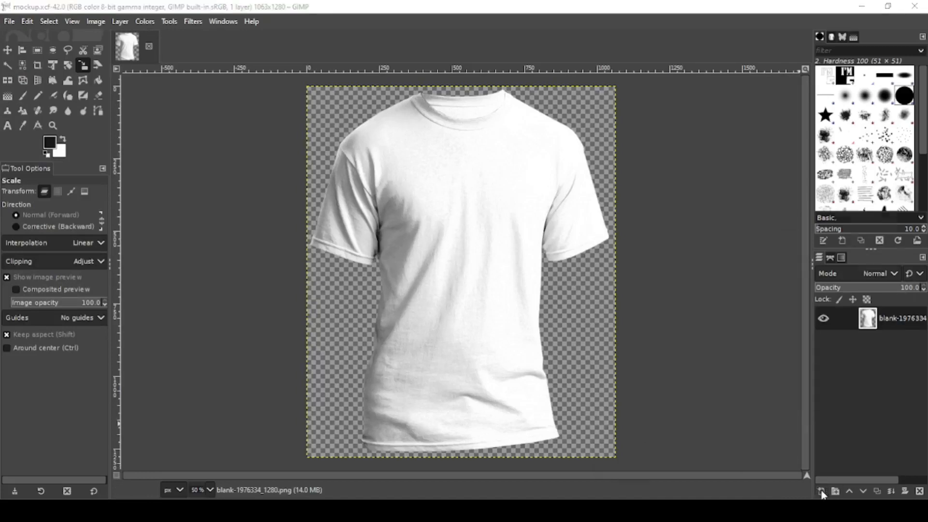
Add a black-filled layer above the shirt and set its mode to Multiply.
left_click(822, 491)
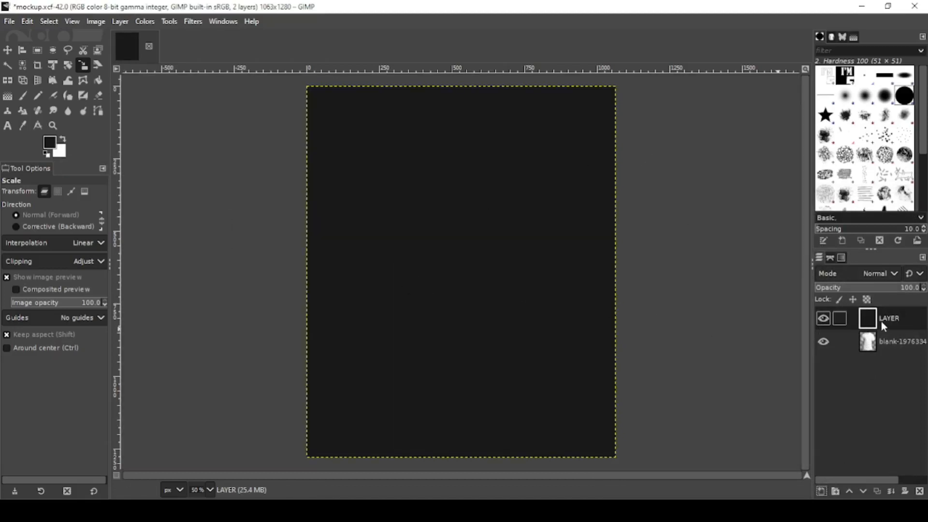
left_click(878, 272)
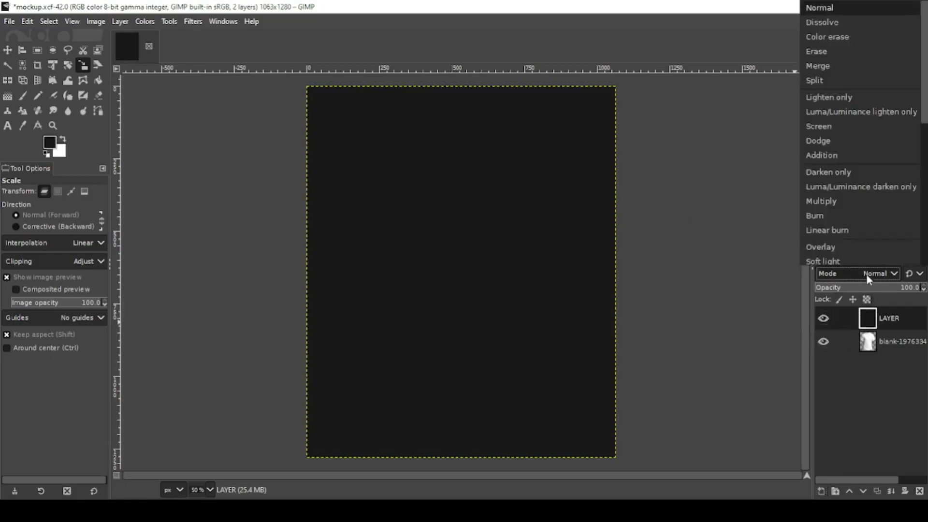
left_click(821, 201)
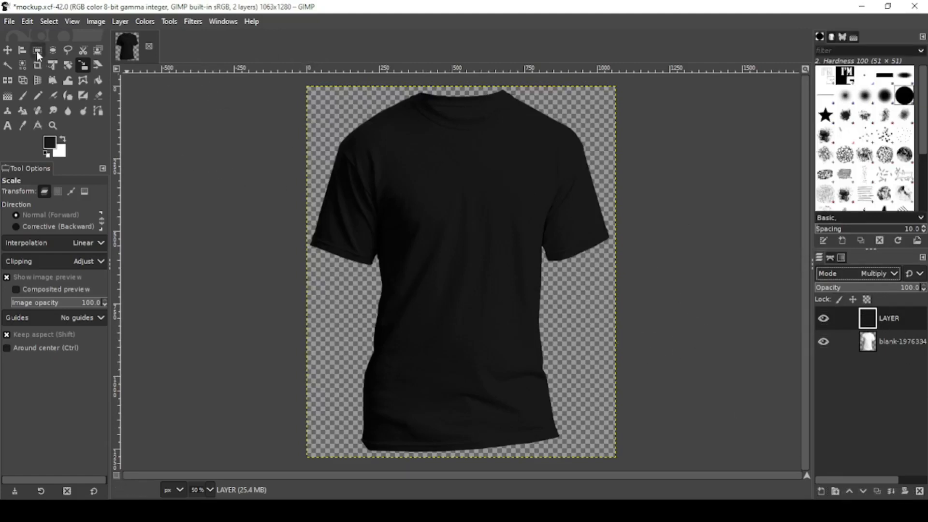
left_click(9, 22)
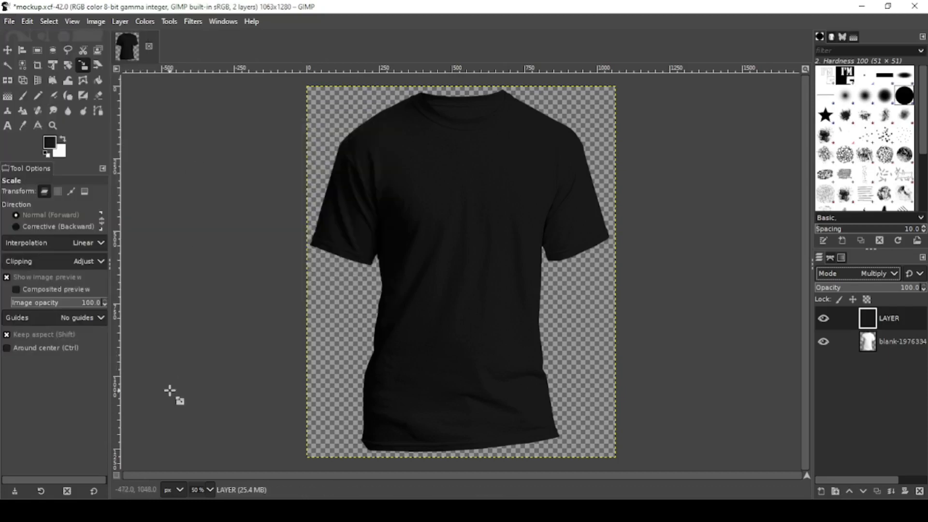
Open and copy harvestmoonhalloween.png, then return to the mockup to paste it.
left_click(161, 47)
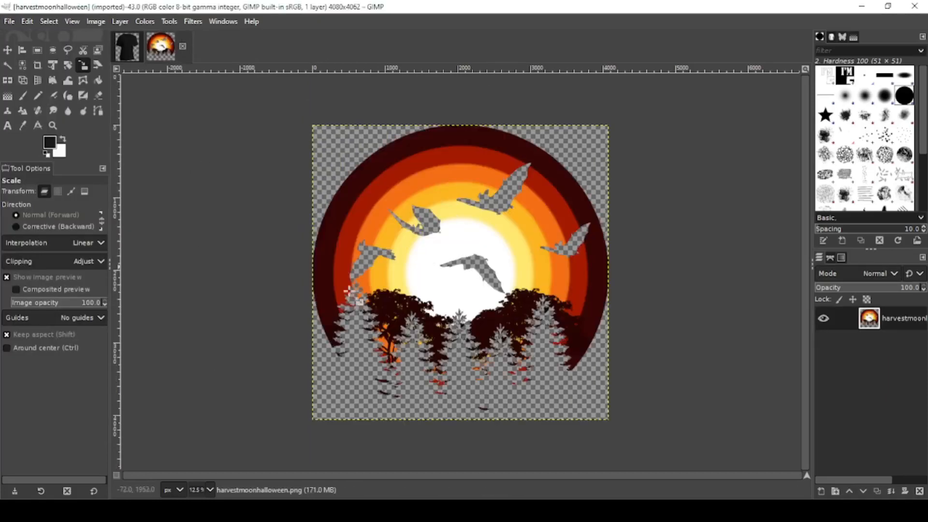
mouse_move(453, 222)
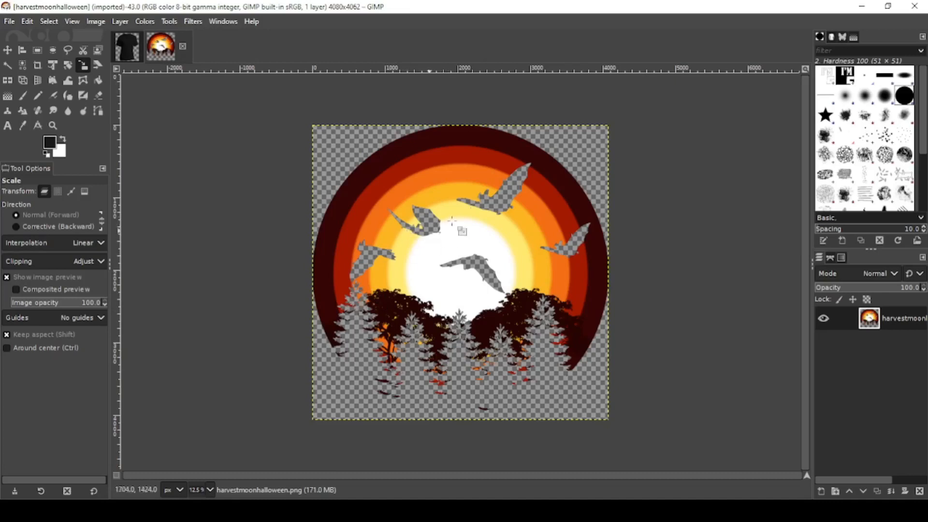
mouse_move(463, 232)
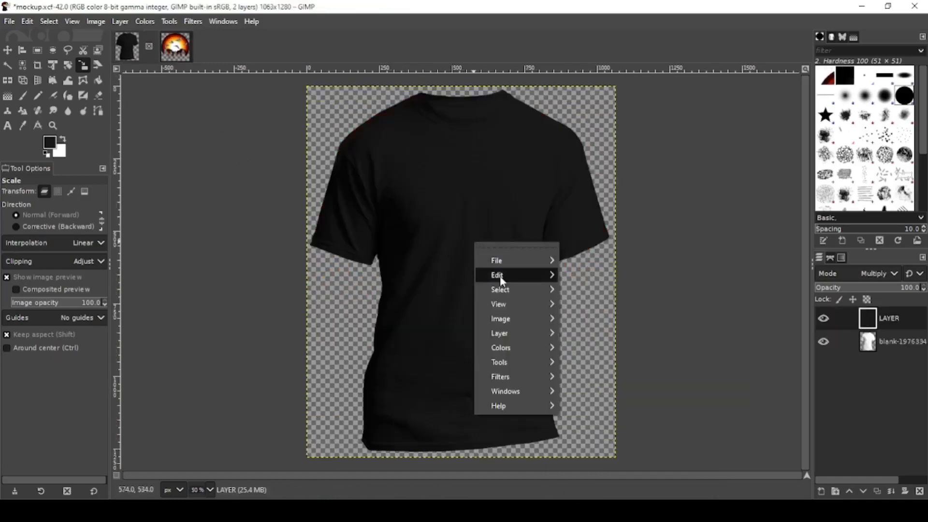
left_click(496, 275)
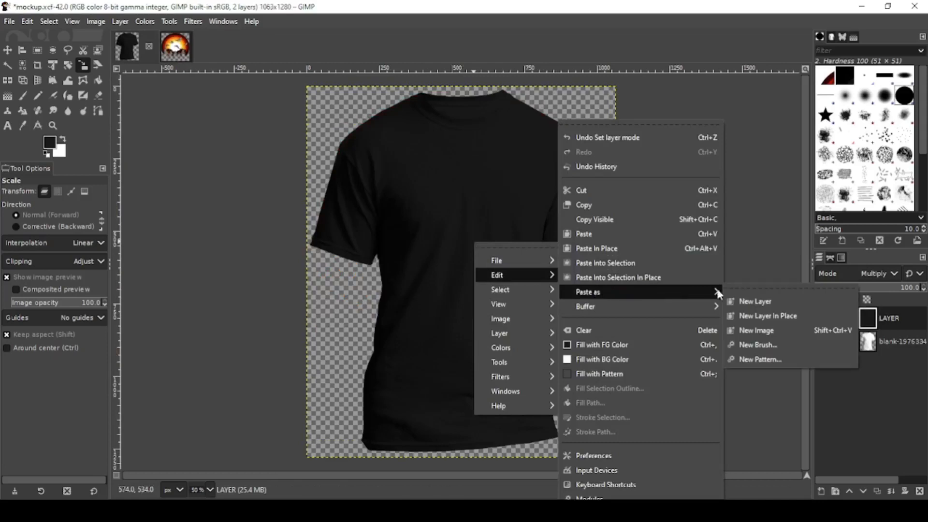
Paste the harvest-moon design as a new layer and scale it to about 494×492 px.
left_click(755, 301)
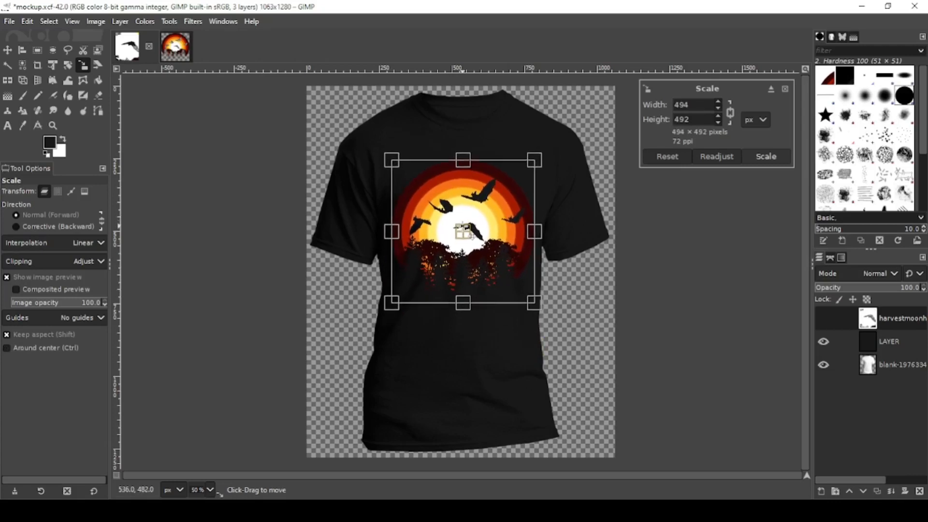
left_click(765, 156)
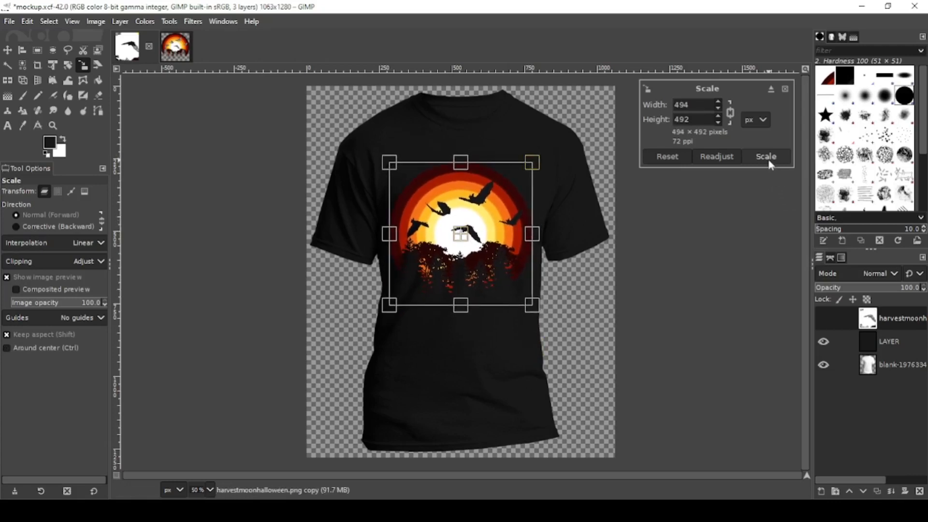
left_click(765, 156)
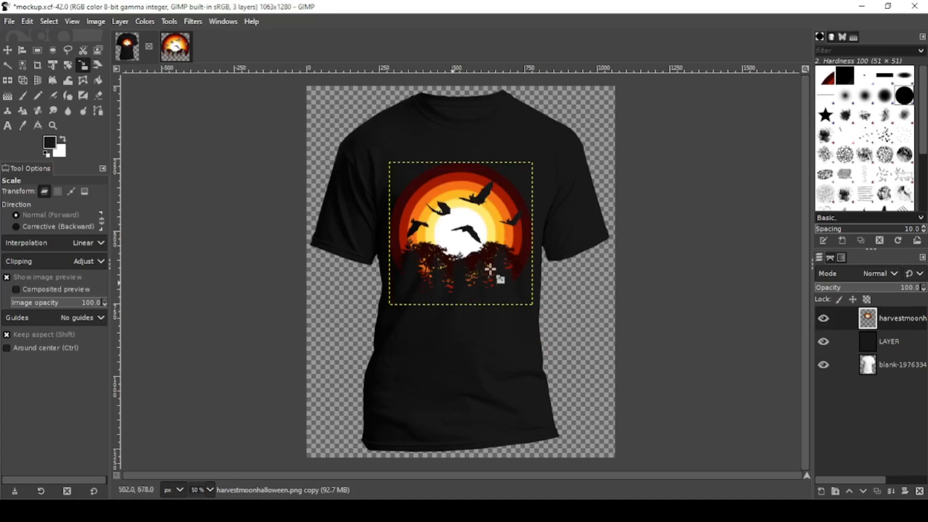
mouse_move(660, 260)
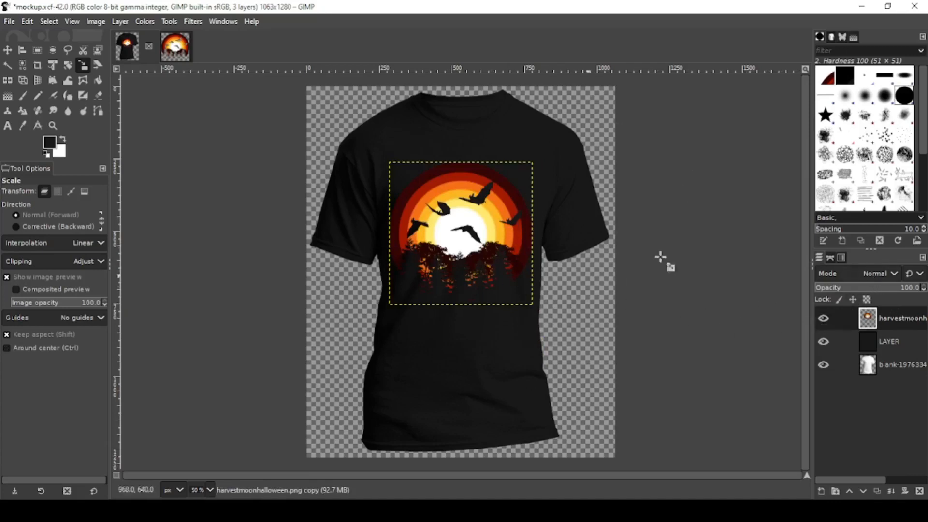
Change the design layer's blend mode and load its outline with Alpha to Selection.
left_click(880, 272)
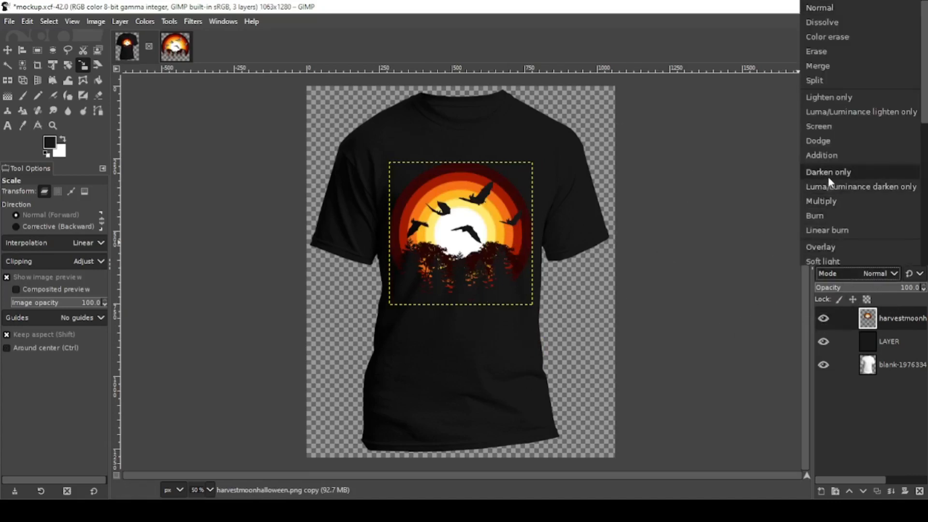
left_click(828, 172)
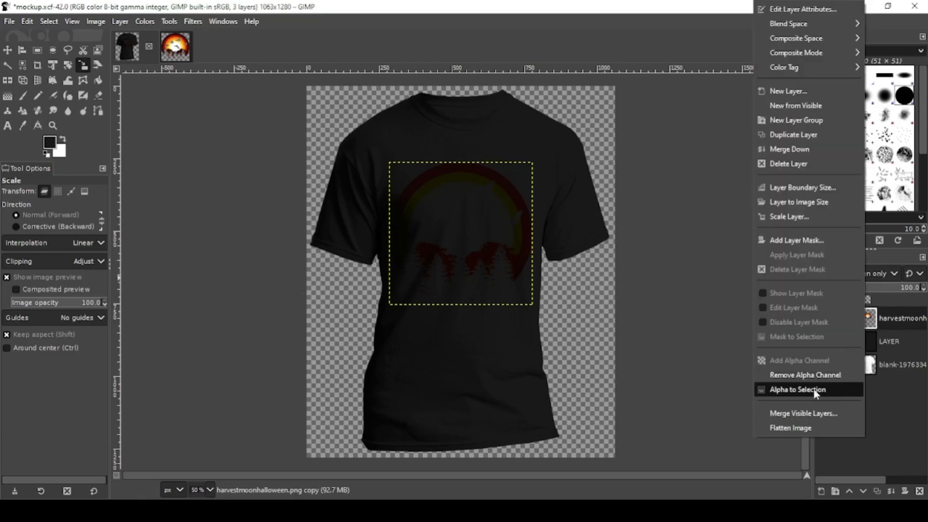
left_click(797, 390)
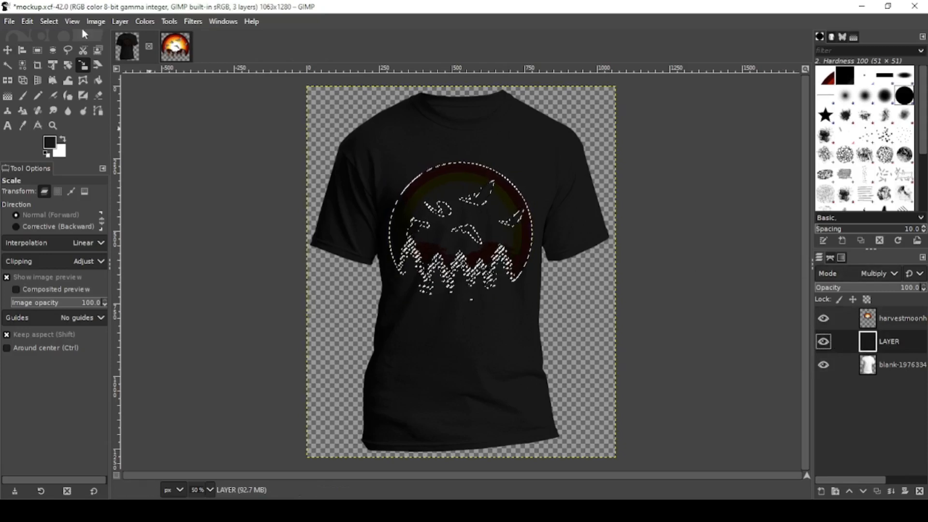
Shrink the design selection and clear that area from the black LAYER layer.
left_click(48, 21)
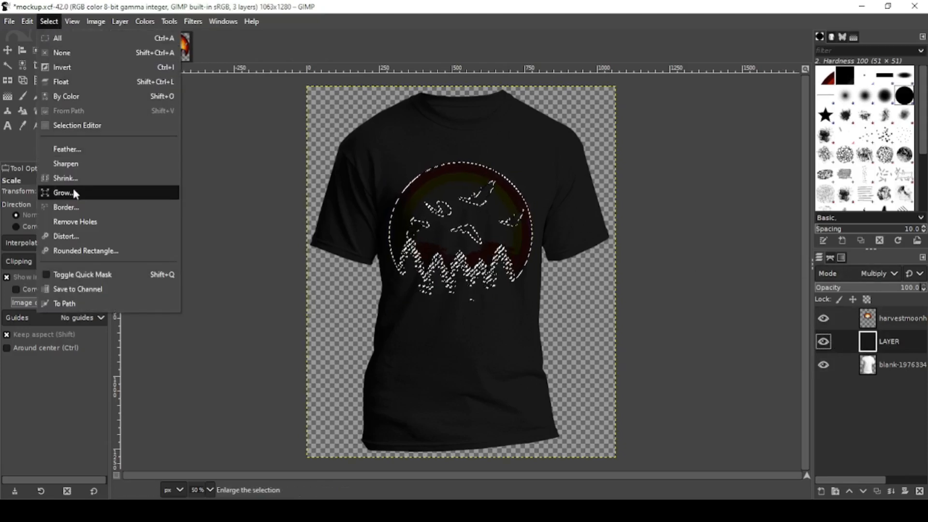
left_click(66, 178)
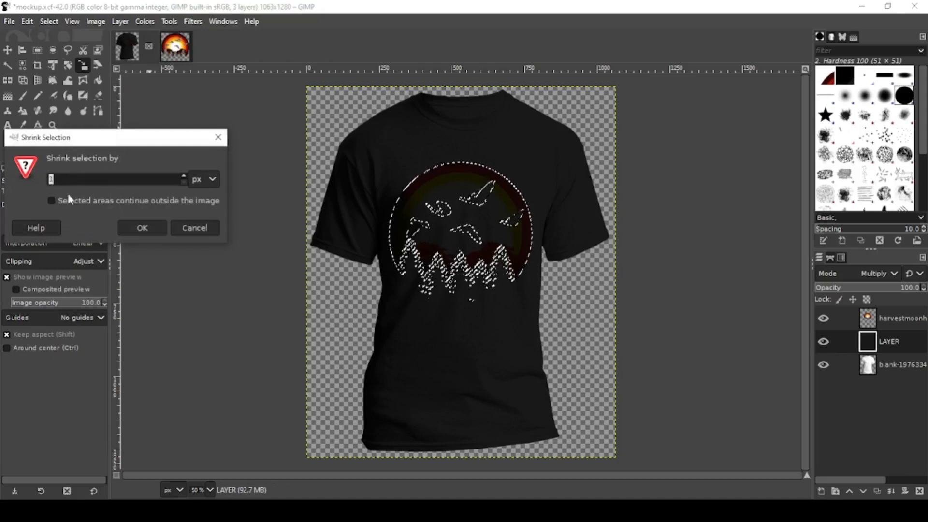
left_click(142, 228)
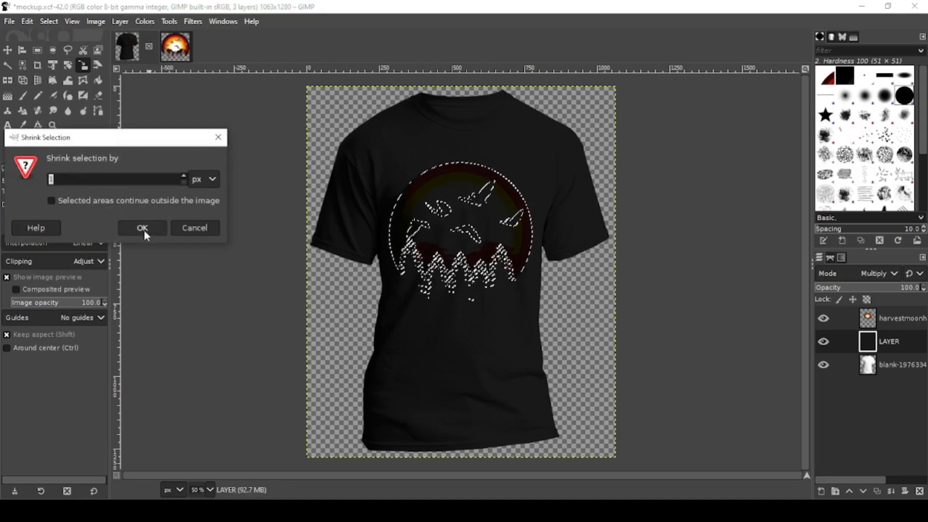
left_click(142, 227)
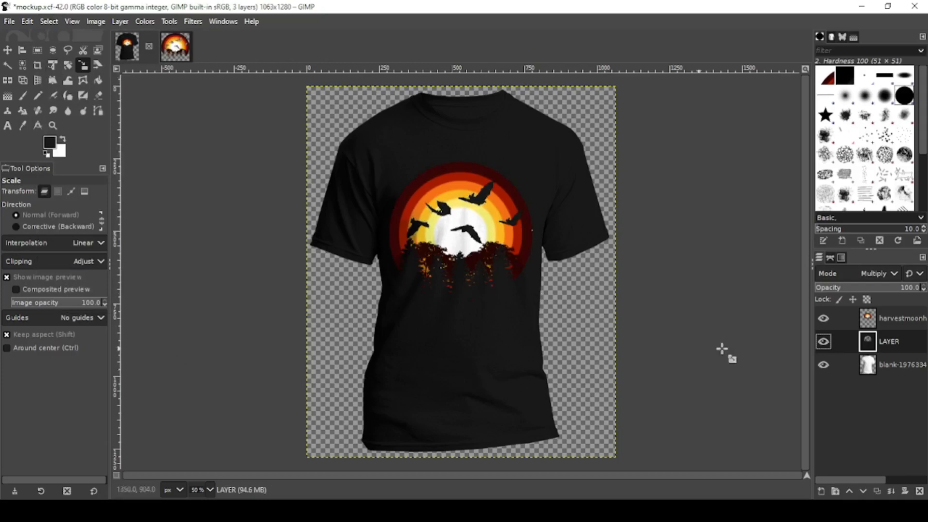
mouse_move(881, 283)
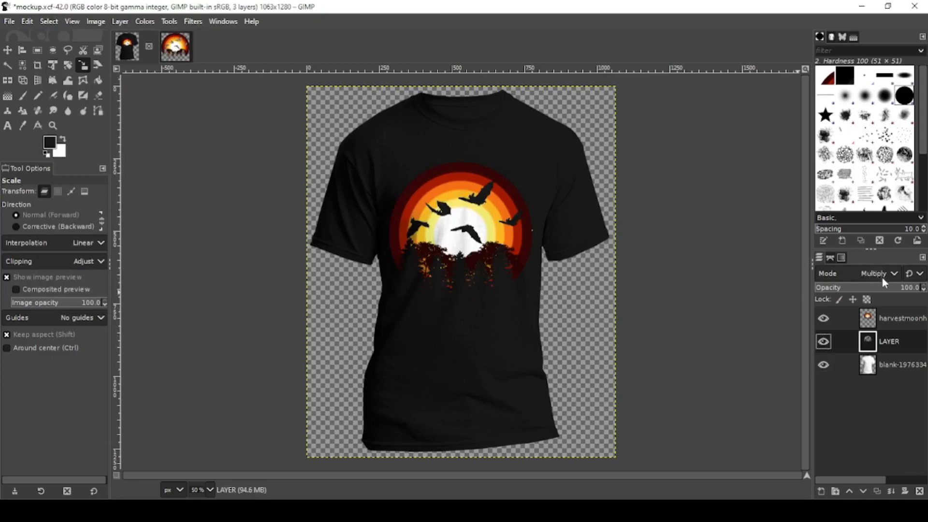
Try Normal, then set the harvestmoon layer to Darken only and select LAYER.
left_click(875, 273)
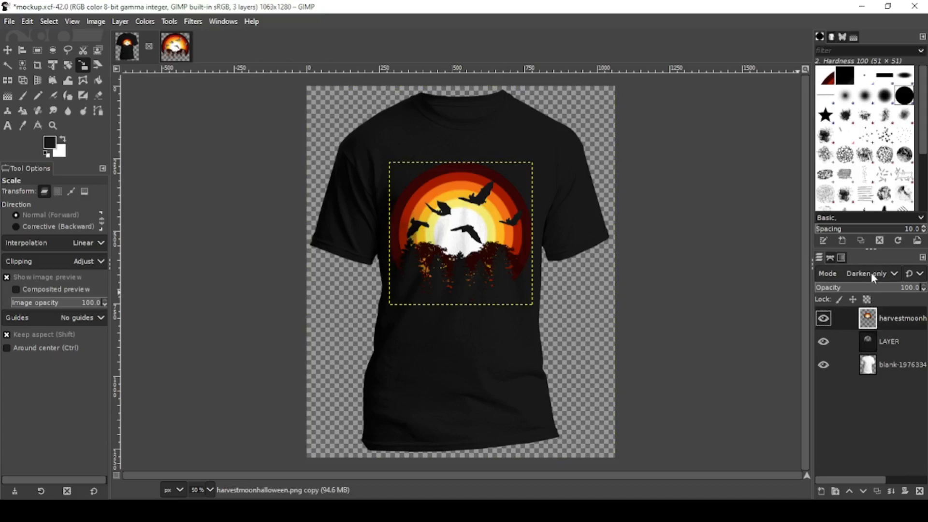
left_click(871, 273)
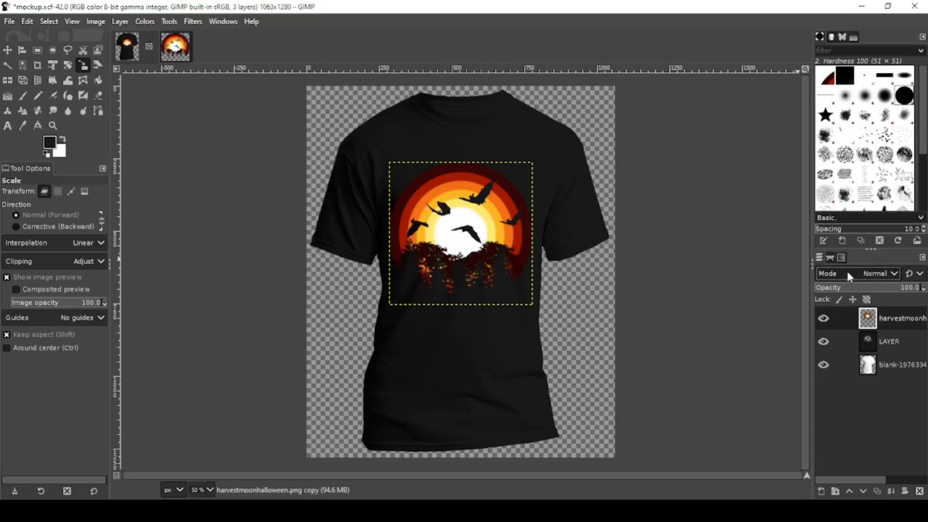
left_click(879, 272)
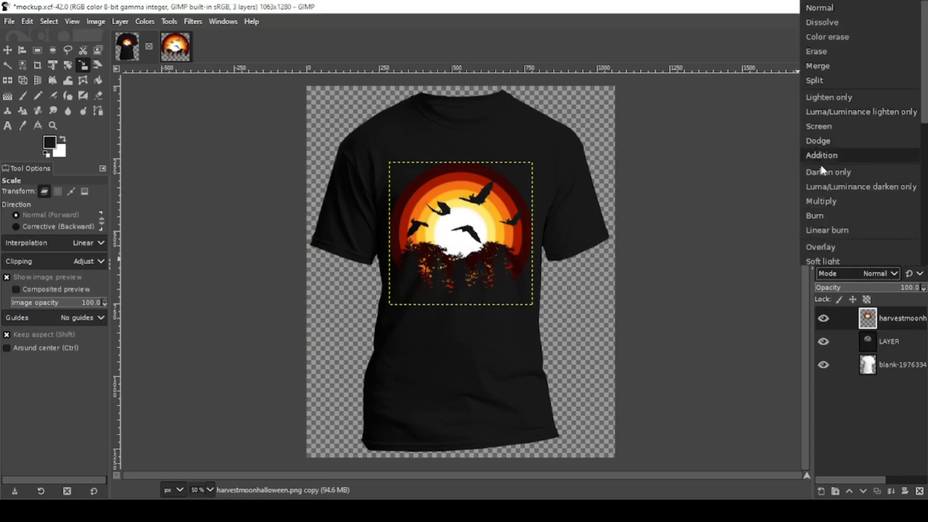
left_click(828, 172)
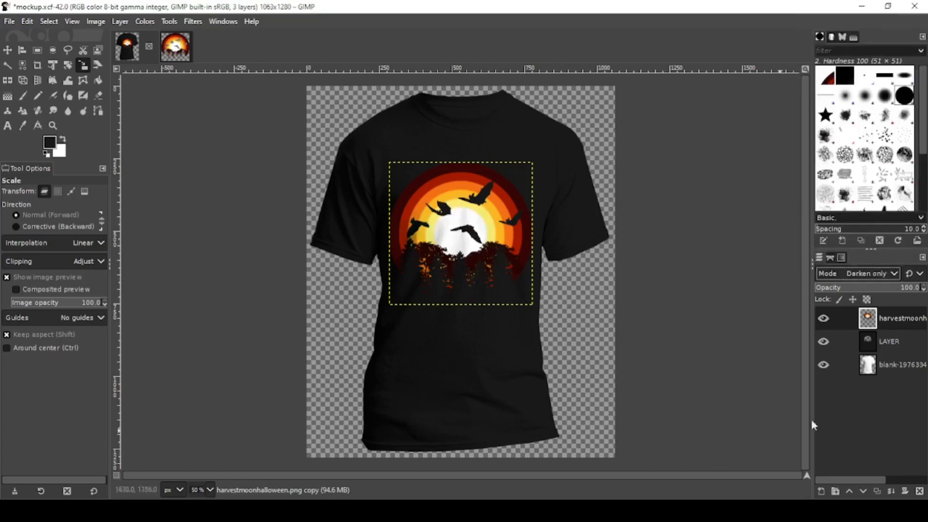
left_click(888, 342)
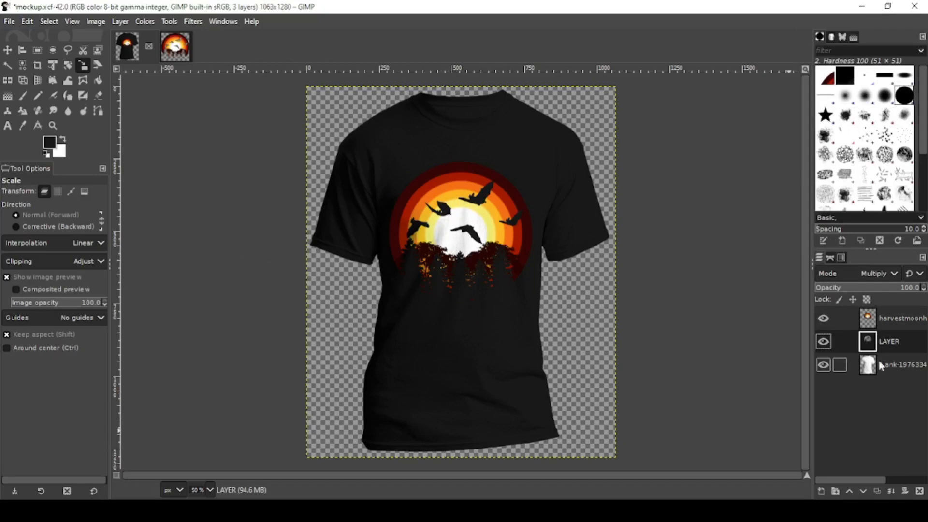
Set the foreground colour to red and fill the LAYER layer with it.
left_click(50, 139)
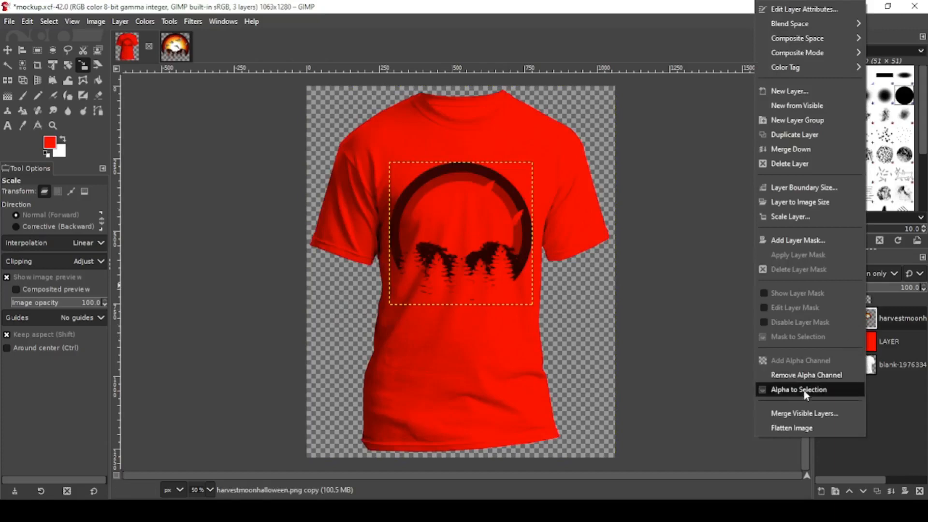
Select the design's outline, shrink it, delete that area from LAYER, and deselect.
left_click(799, 390)
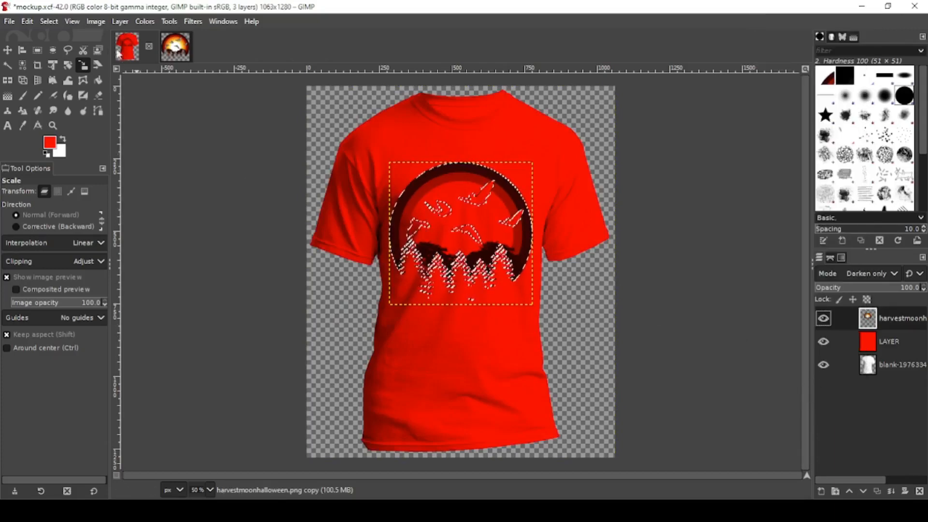
left_click(49, 21)
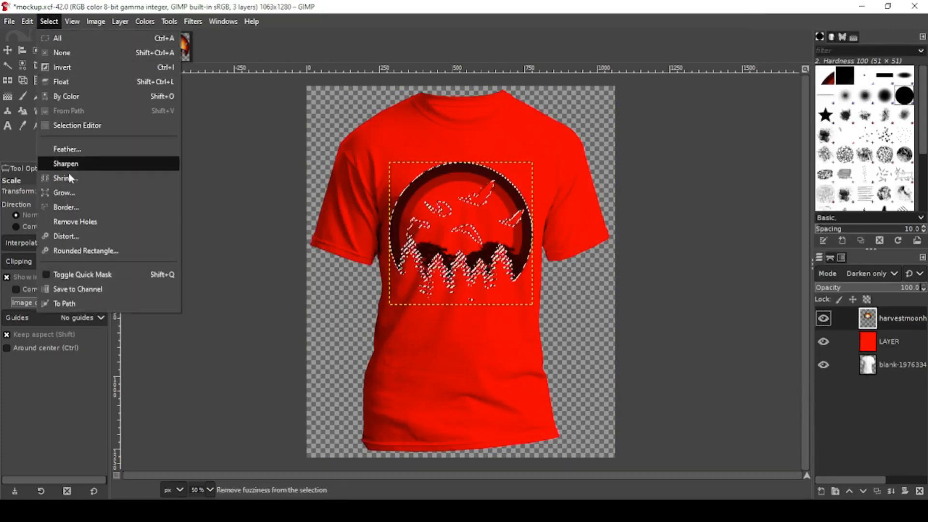
left_click(65, 178)
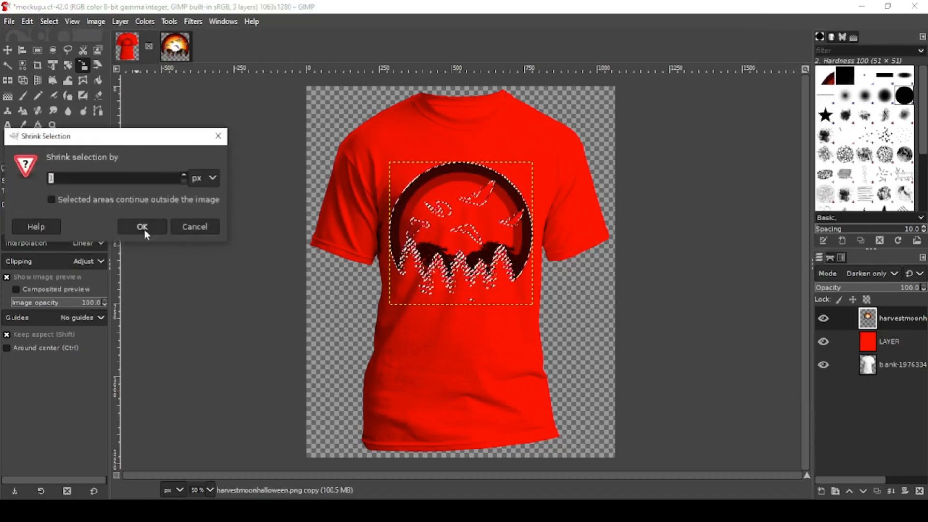
left_click(142, 227)
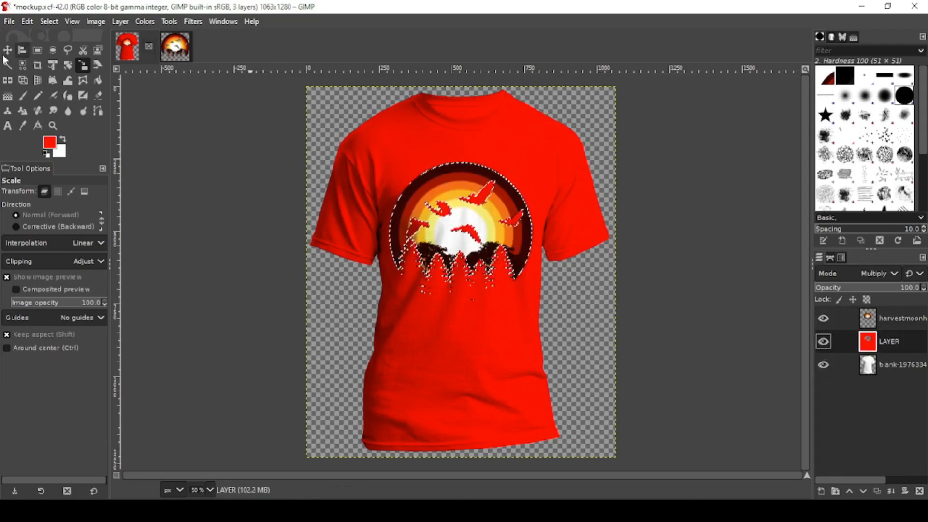
left_click(48, 21)
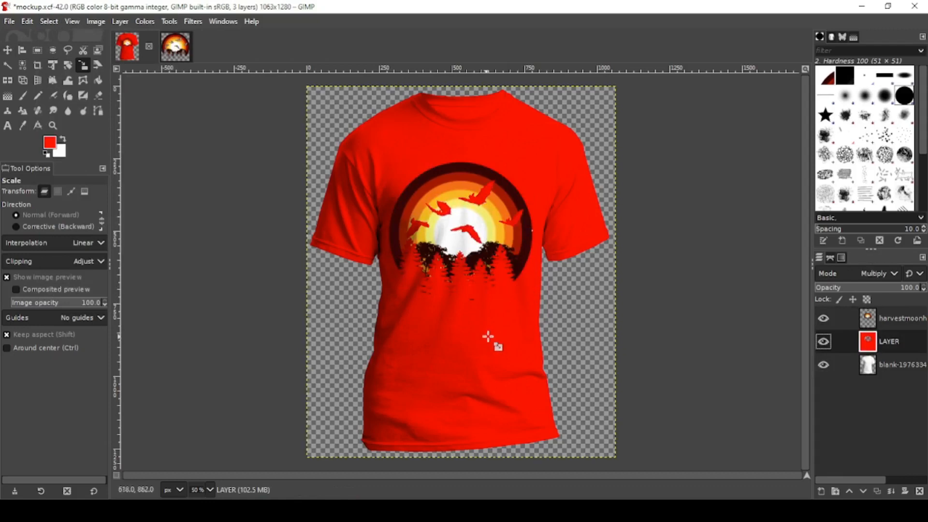
mouse_move(51, 156)
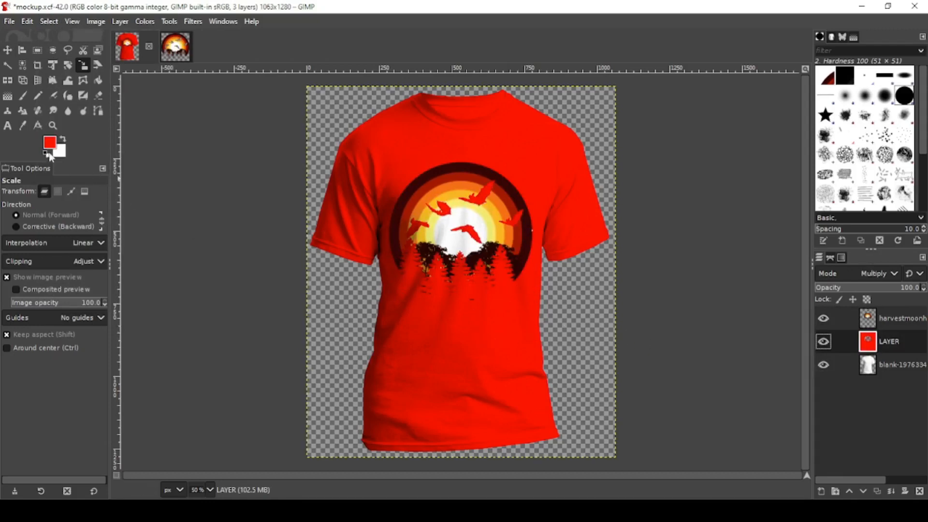
left_click(50, 143)
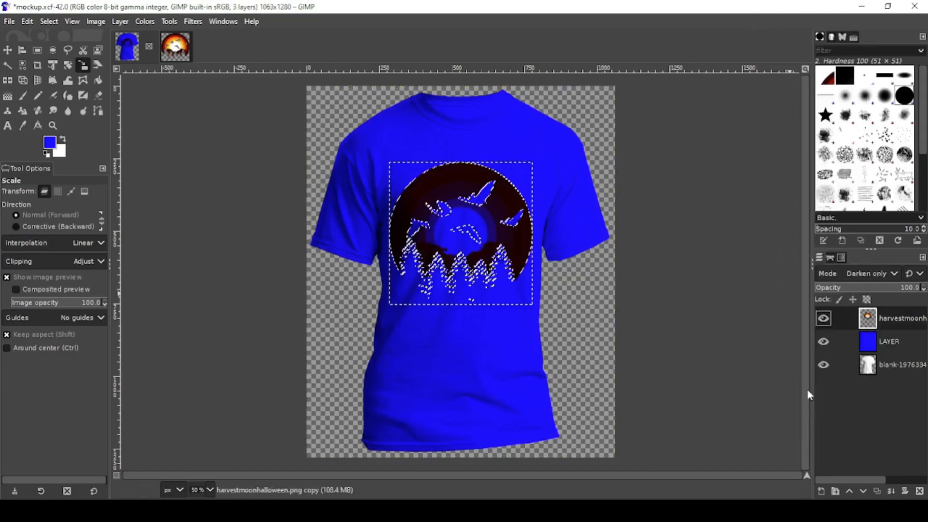
Fill LAYER with blue, clear the design's area, and remove the selection.
left_click(888, 342)
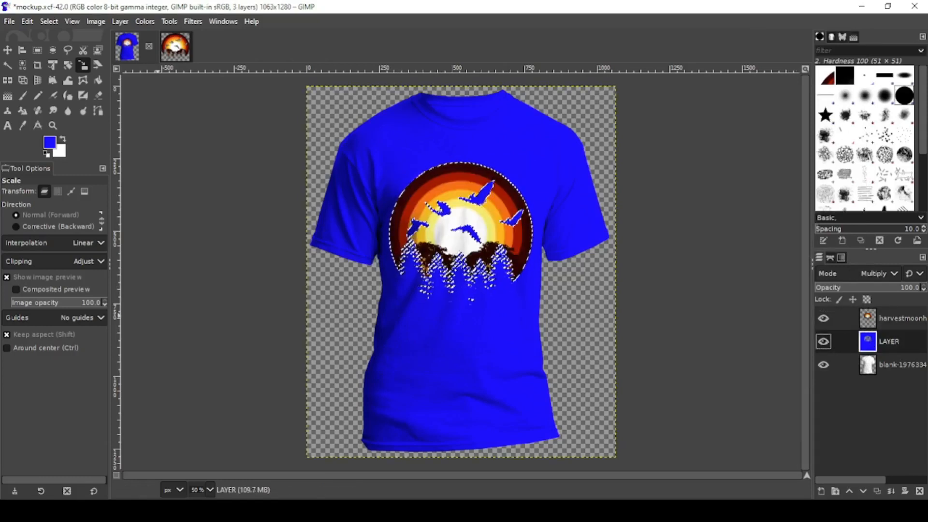
left_click(49, 21)
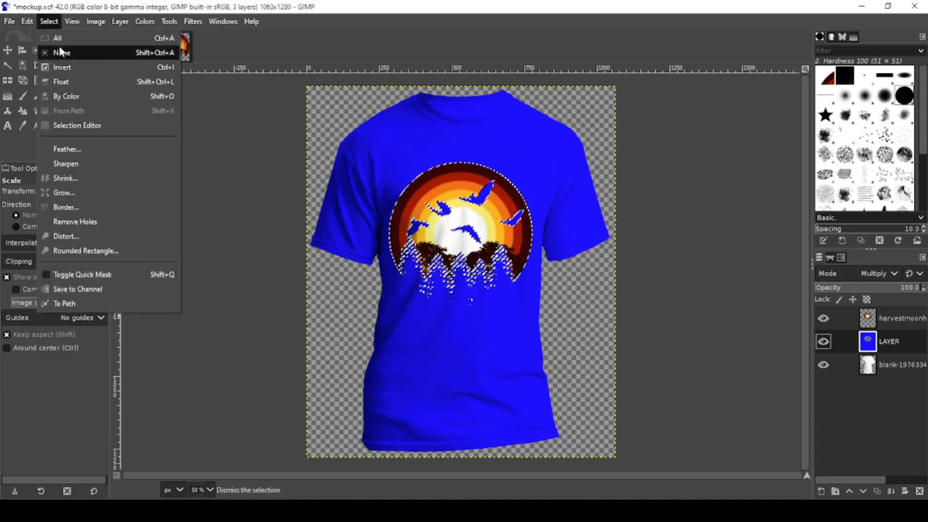
left_click(62, 53)
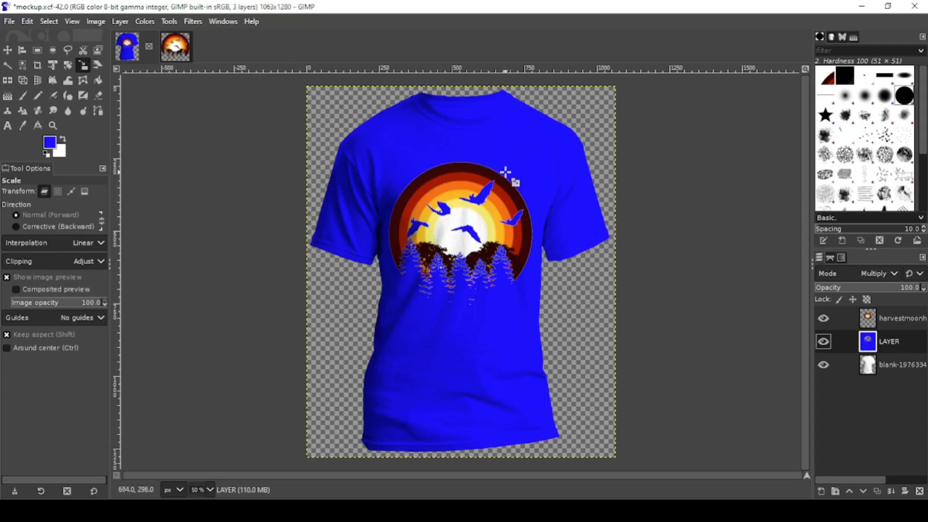
mouse_move(435, 162)
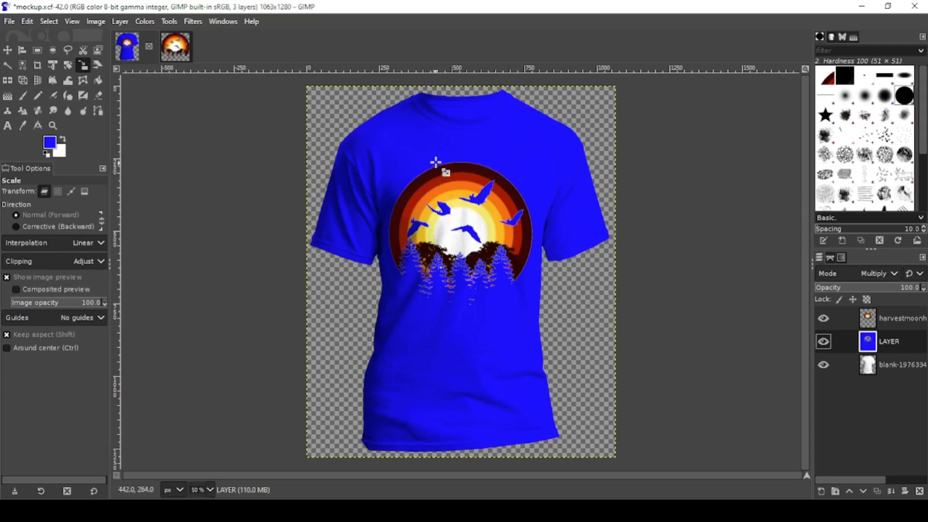
mouse_move(508, 183)
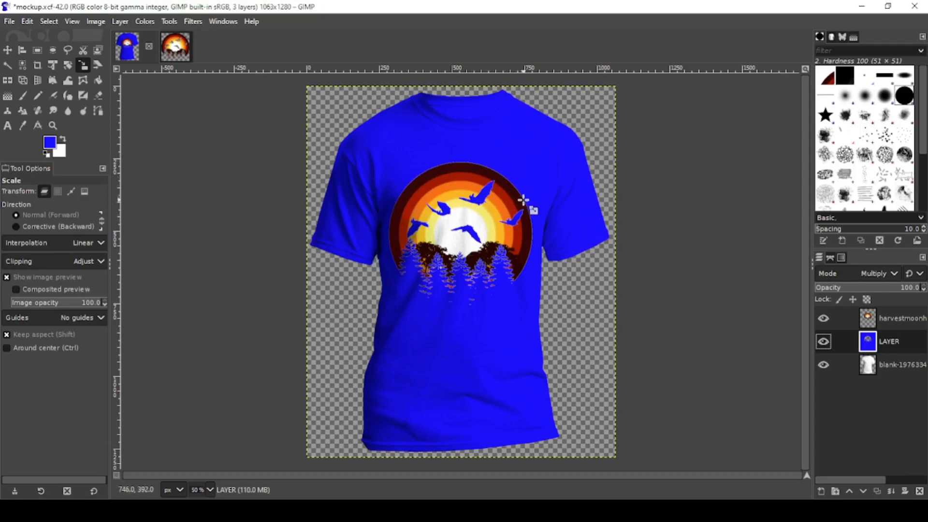
mouse_move(515, 277)
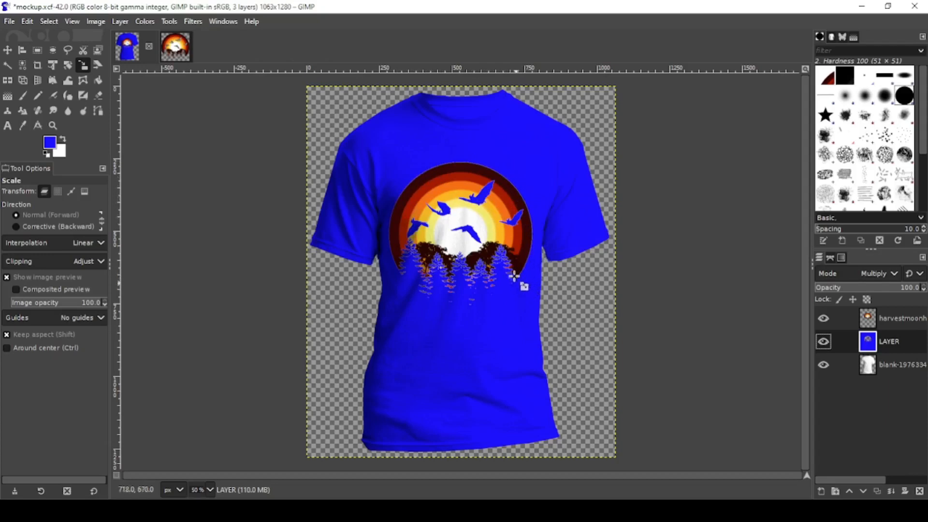
mouse_move(545, 296)
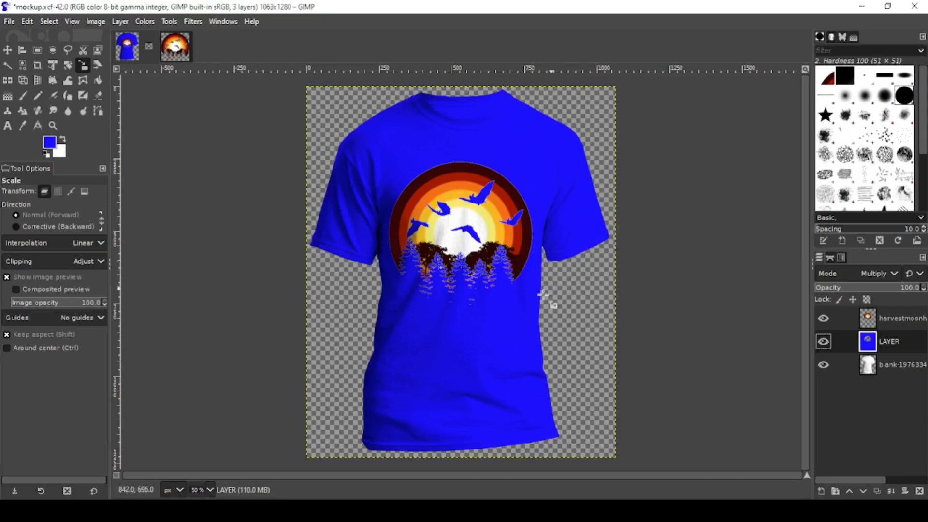
mouse_move(207, 139)
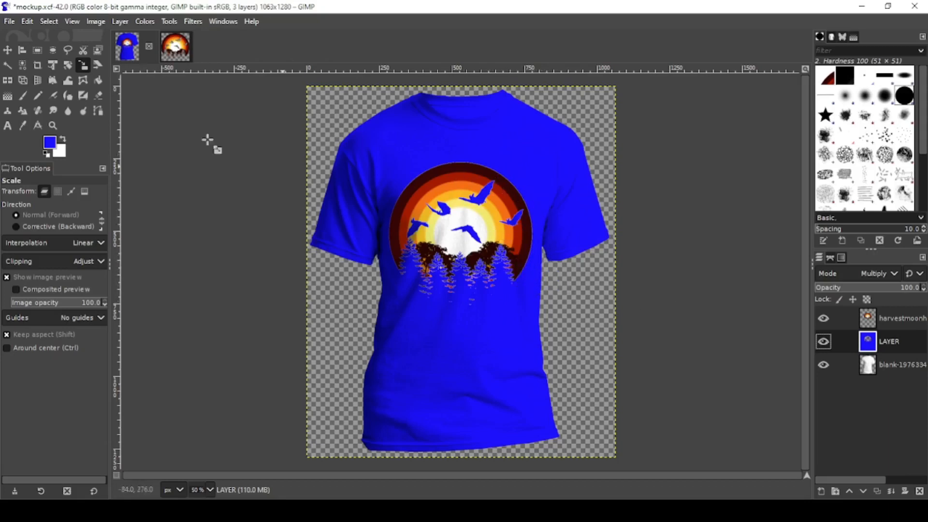
Open the recent 'im turning 50 WINE.png' design, copy it, and return to mockup.xcf.
left_click(8, 21)
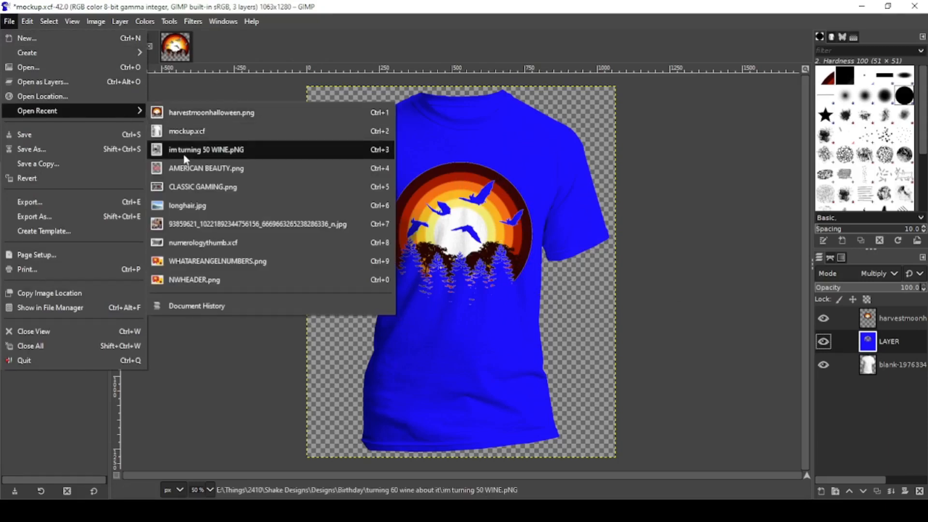
left_click(206, 150)
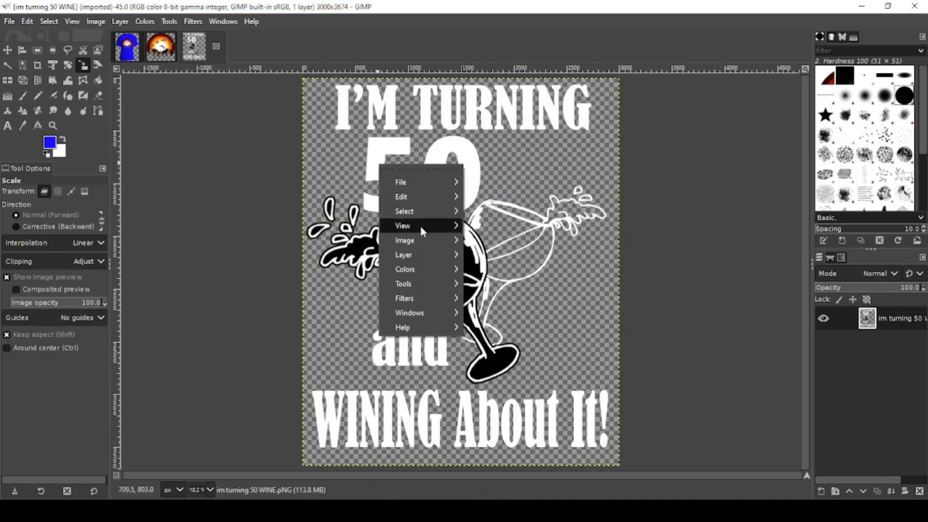
left_click(401, 197)
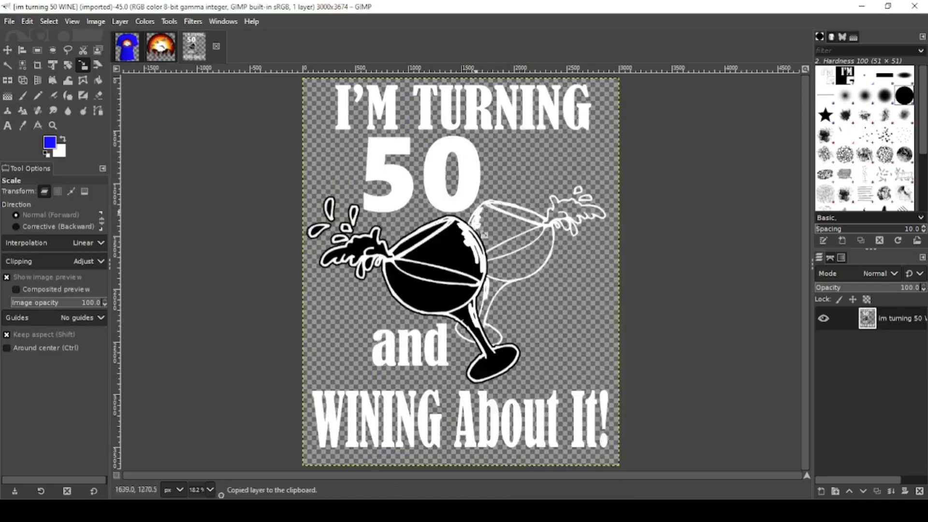
mouse_move(642, 411)
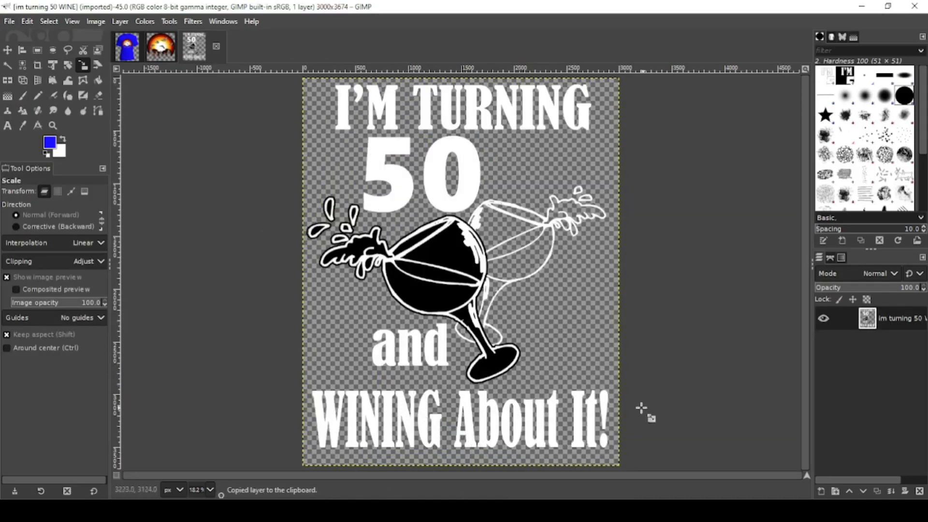
left_click(125, 46)
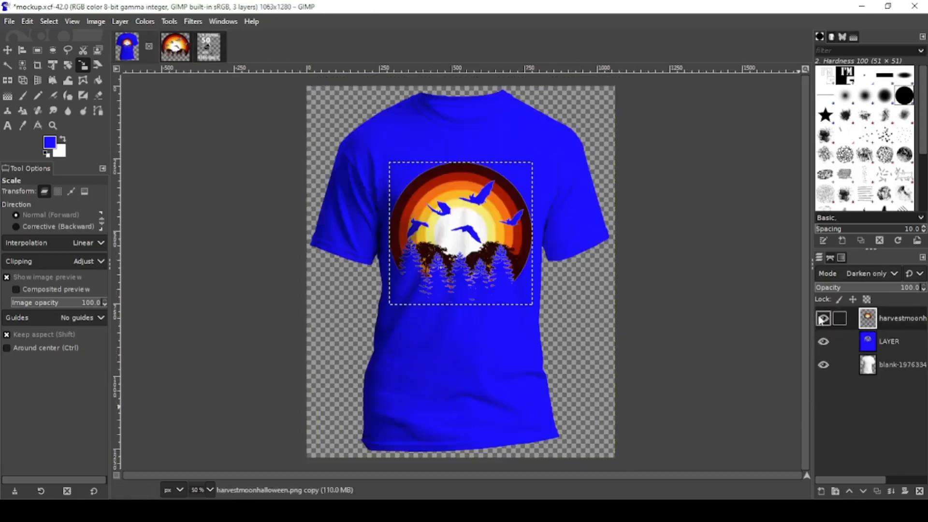
Hide the harvestmoon layer, paste the wine design as a new layer, and scale it to 534×654.
left_click(823, 318)
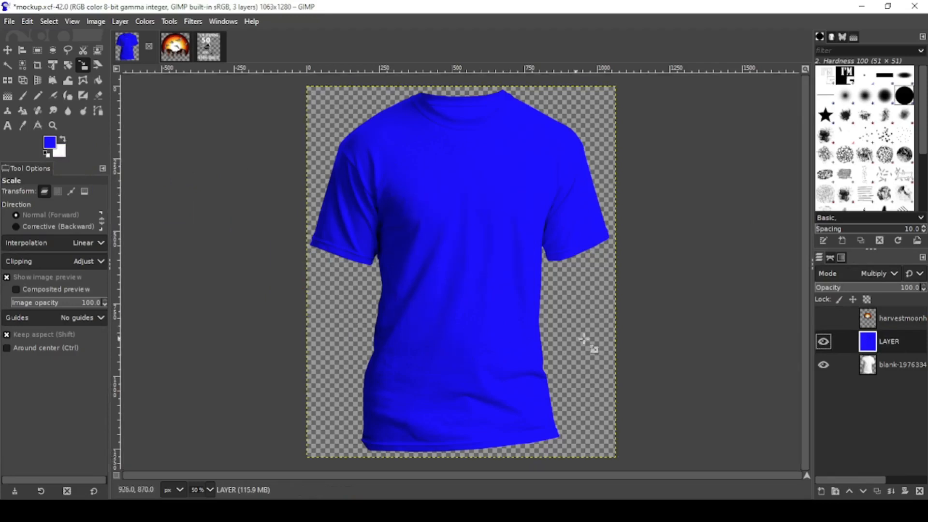
mouse_move(417, 204)
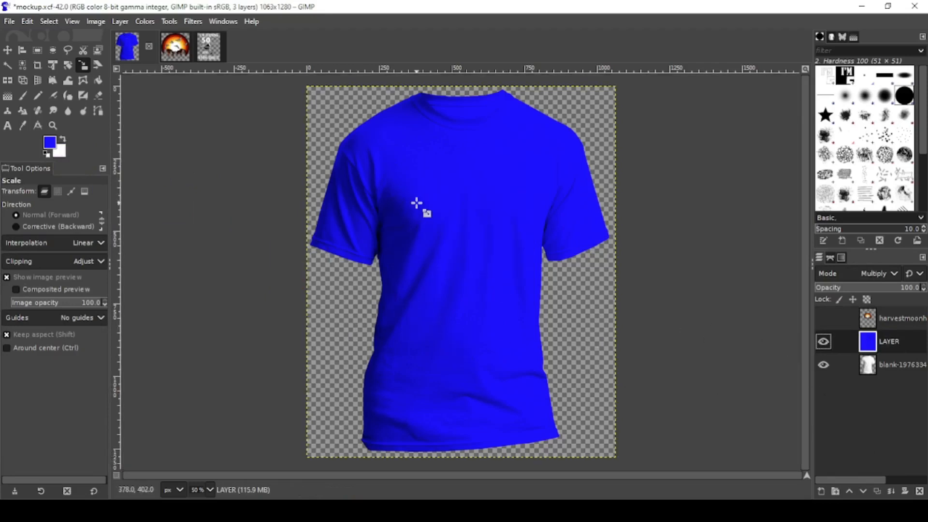
right_click(417, 202)
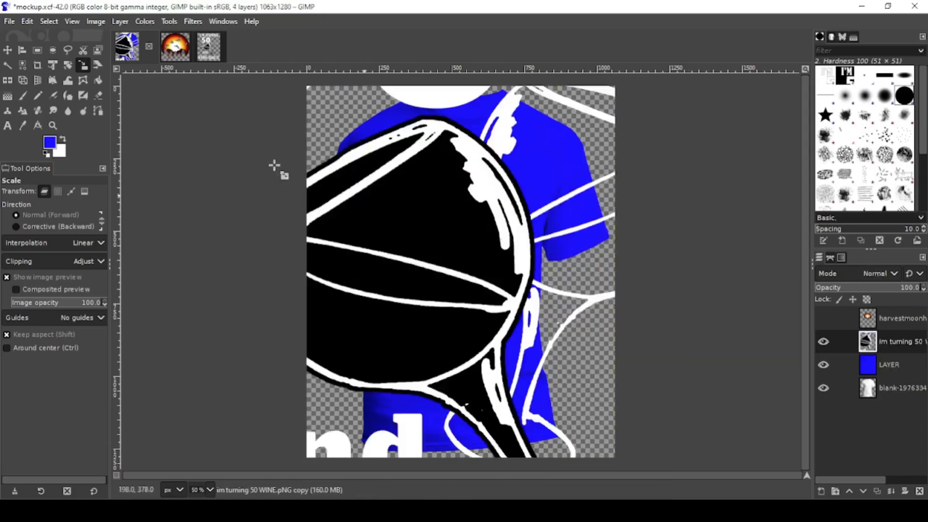
left_click(461, 272)
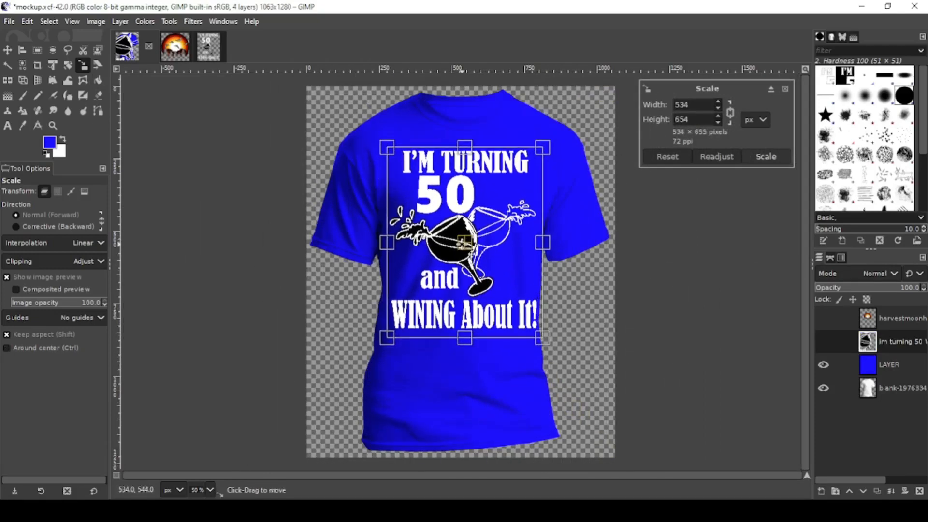
left_click(765, 156)
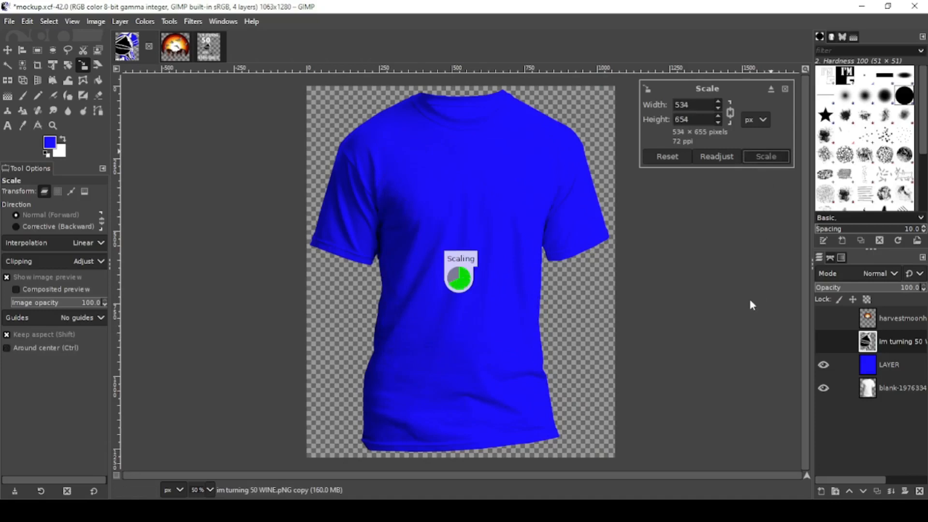
left_click(765, 156)
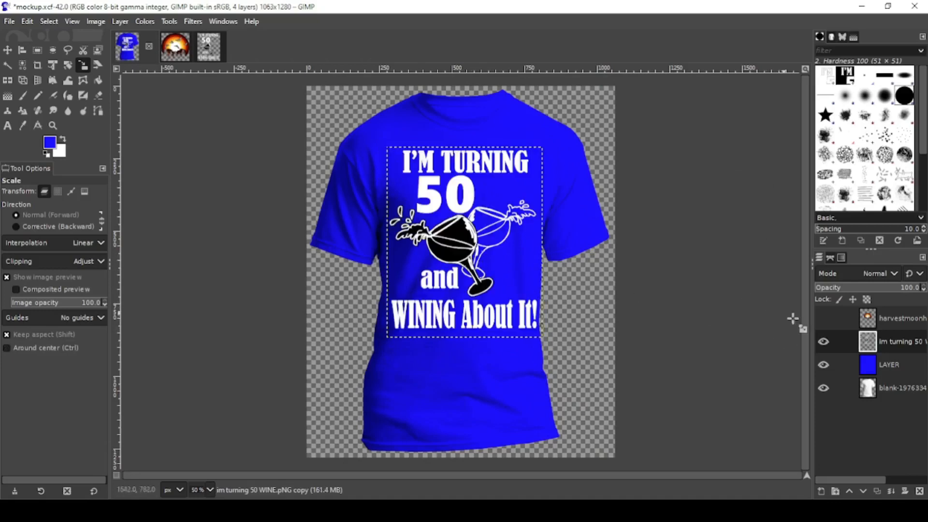
left_click(822, 342)
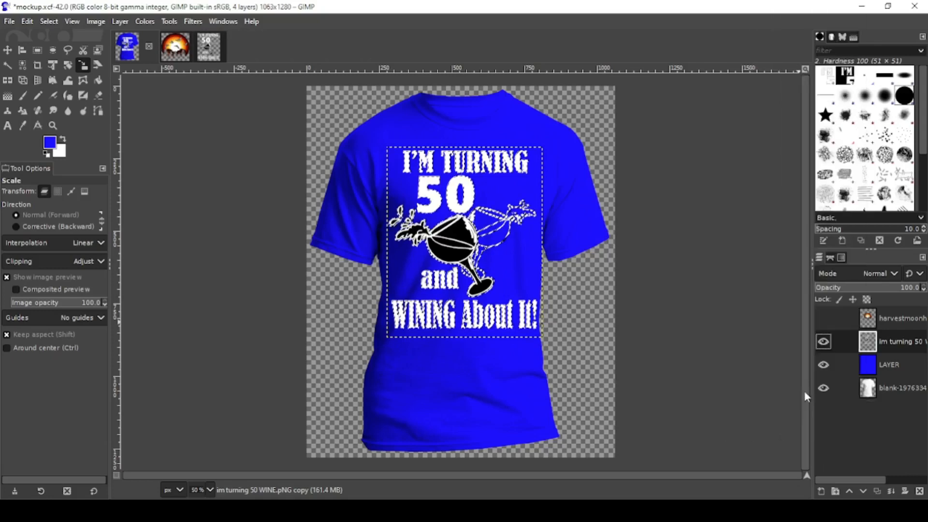
left_click(888, 364)
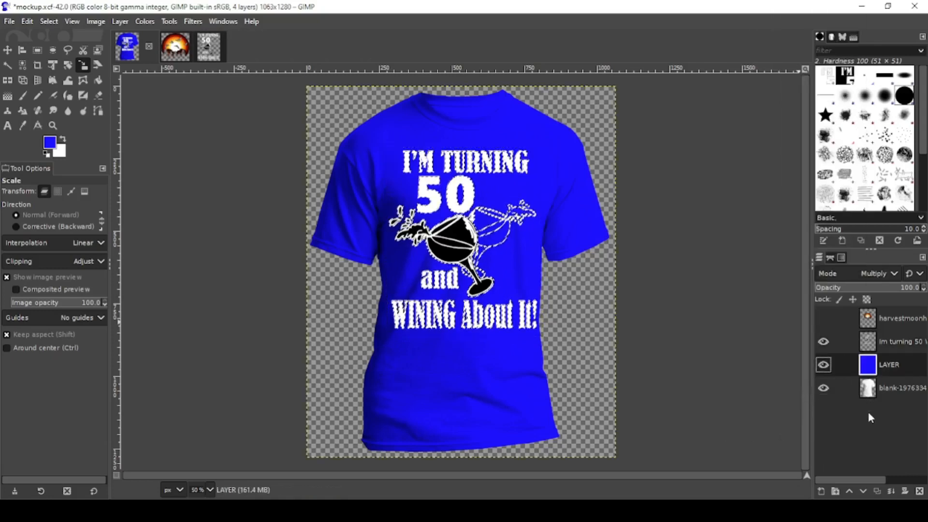
left_click(888, 364)
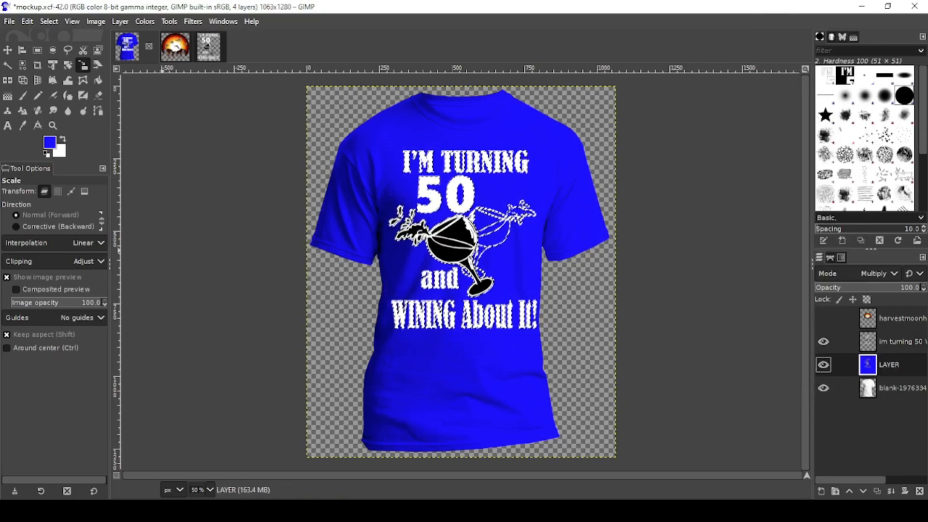
left_click(49, 21)
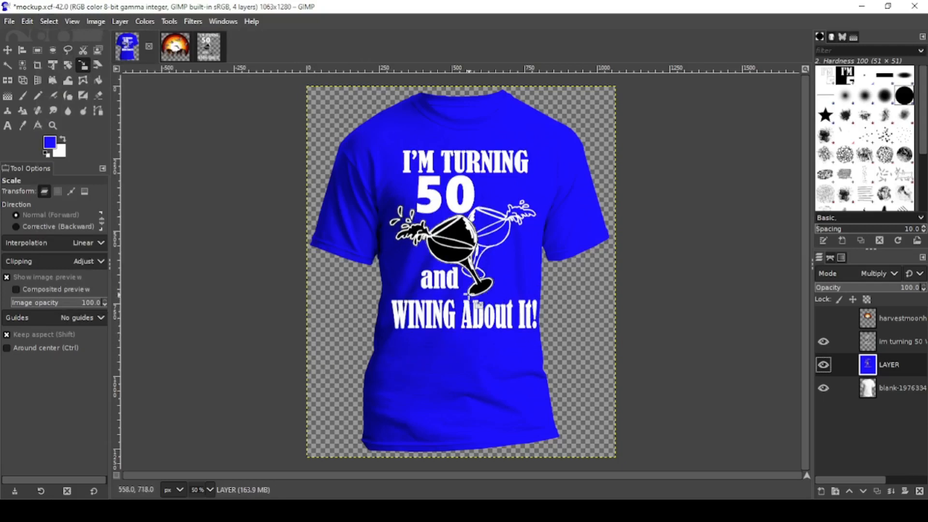
mouse_move(420, 173)
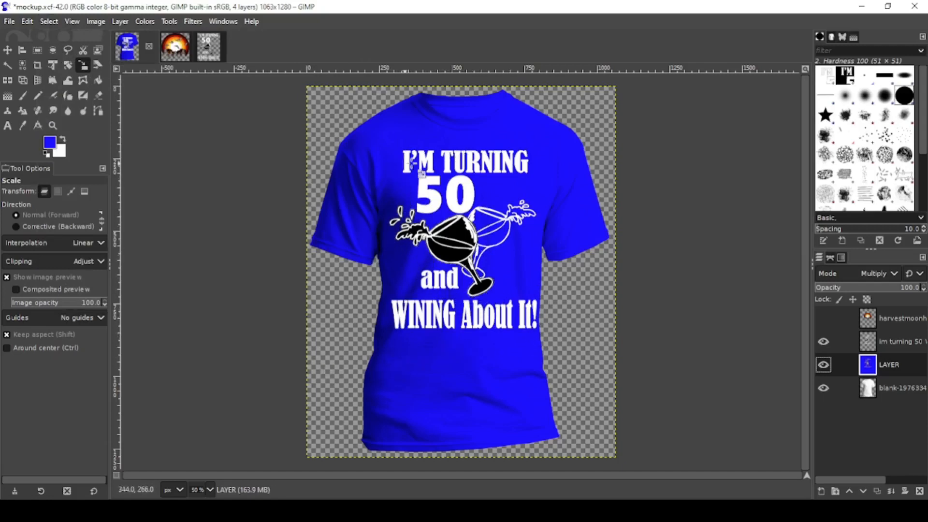
mouse_move(474, 376)
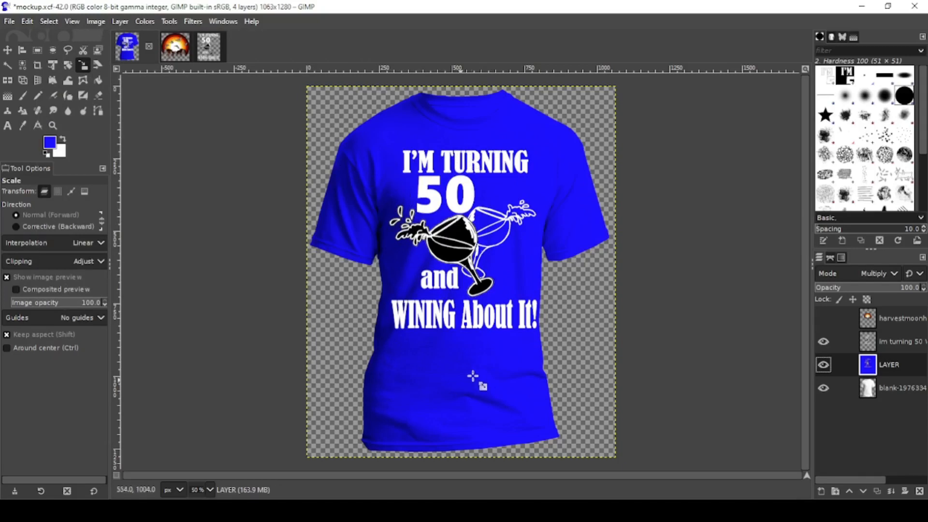
left_click(900, 341)
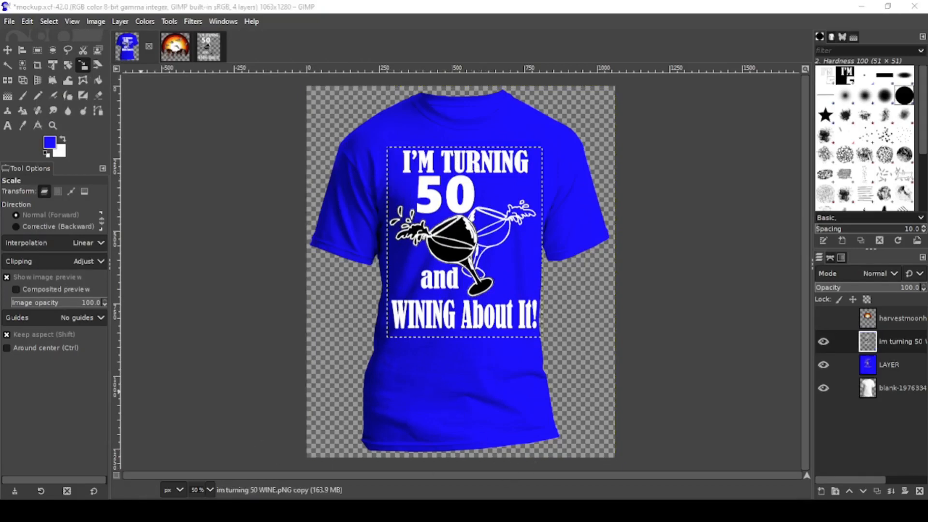
Change the wine design layer's blend mode to Darken only.
left_click(823, 341)
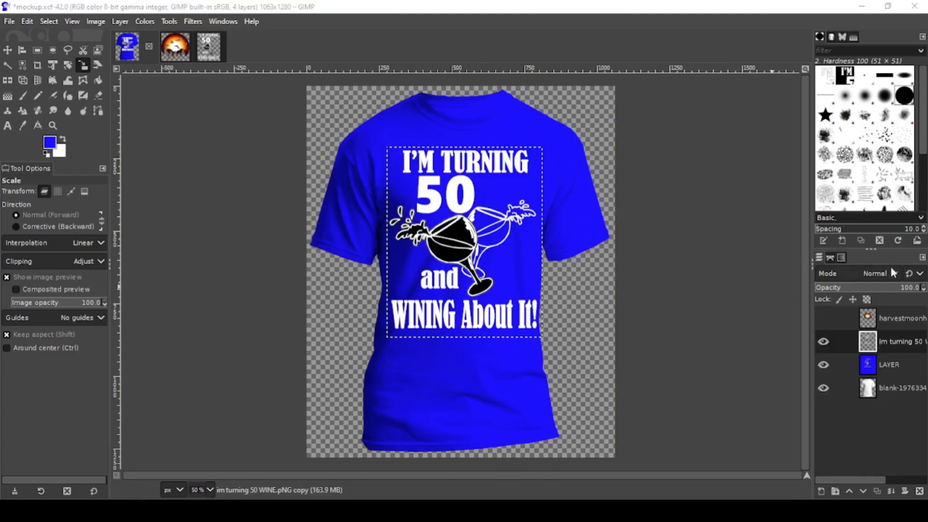
left_click(876, 273)
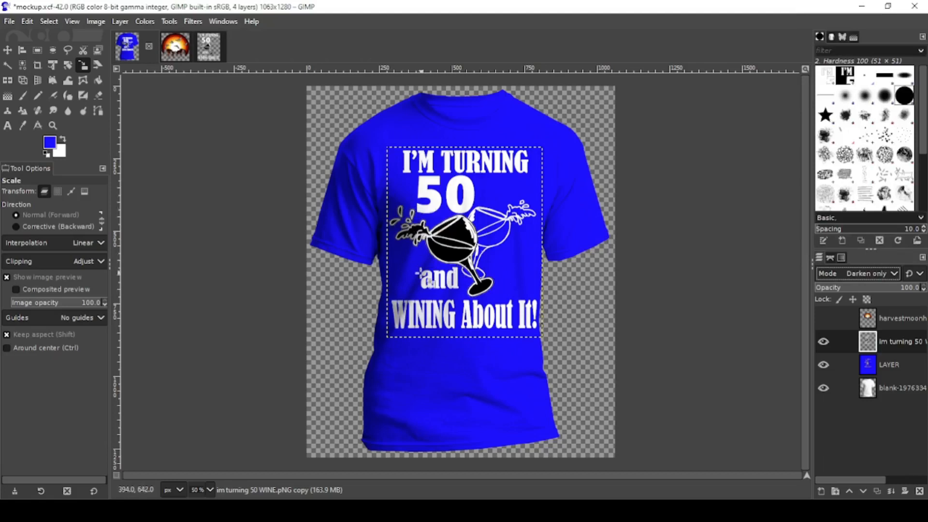
mouse_move(411, 161)
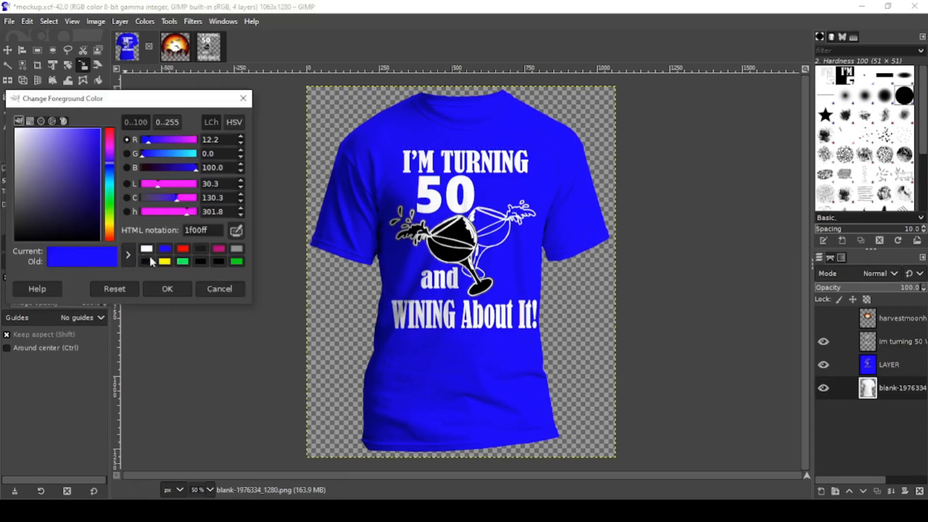
Set the foreground colour to yellow and fill the LAYER colour layer with it.
left_click(167, 290)
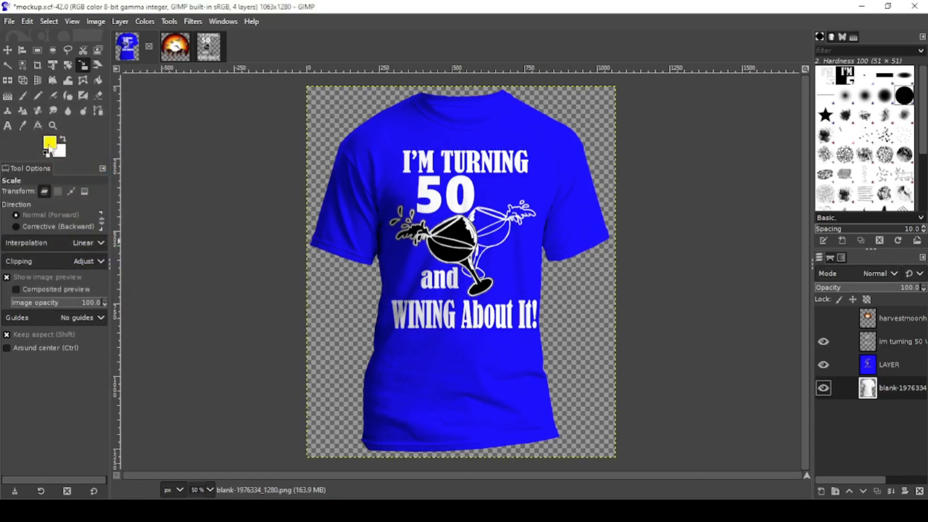
left_click(823, 364)
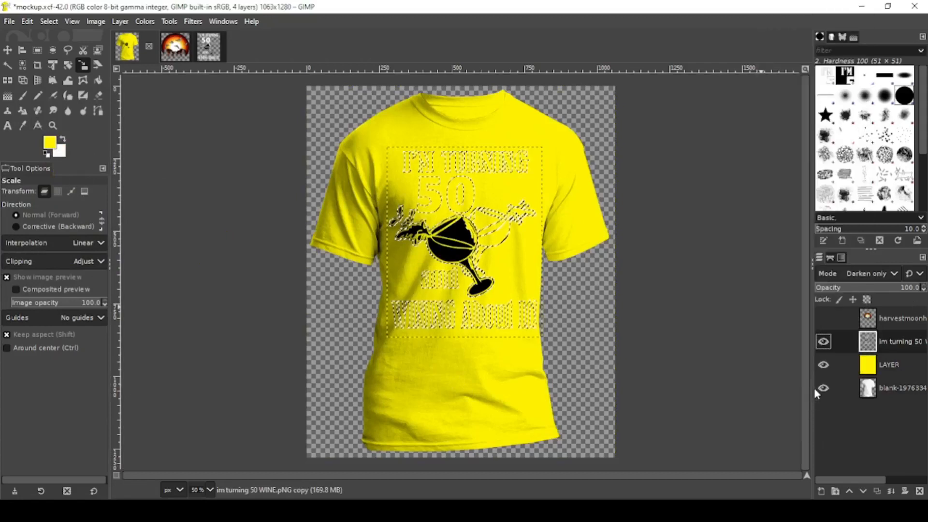
Select the Multiply-mode LAYER layer so the white wine design displays over the yellow shirt.
left_click(888, 364)
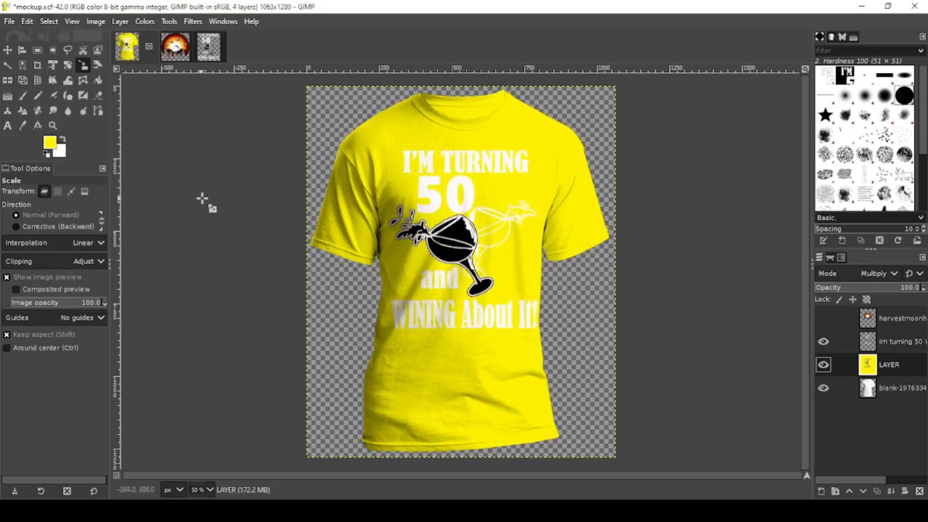
mouse_move(226, 276)
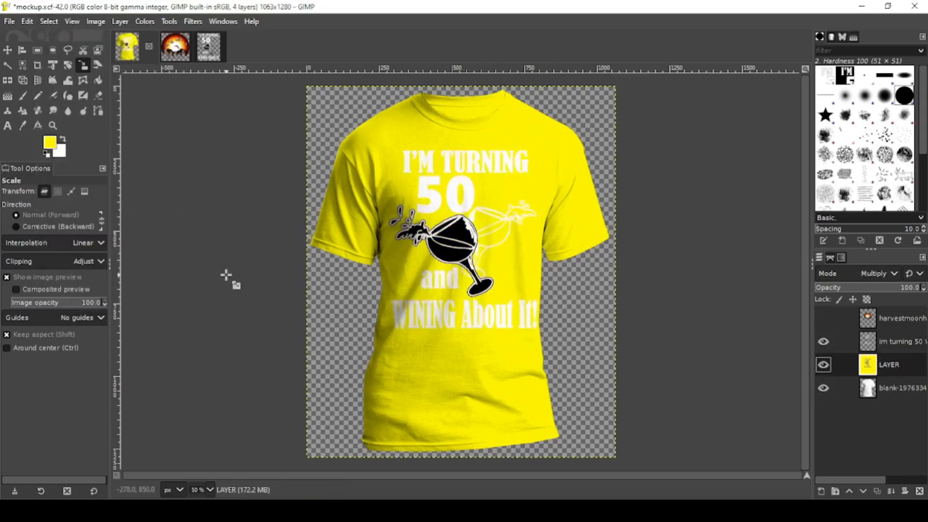